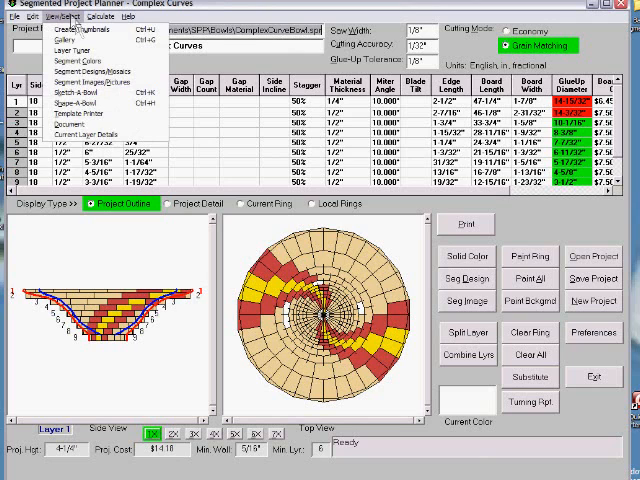
{"action": "mouse_move", "coordinate": [70, 73]}
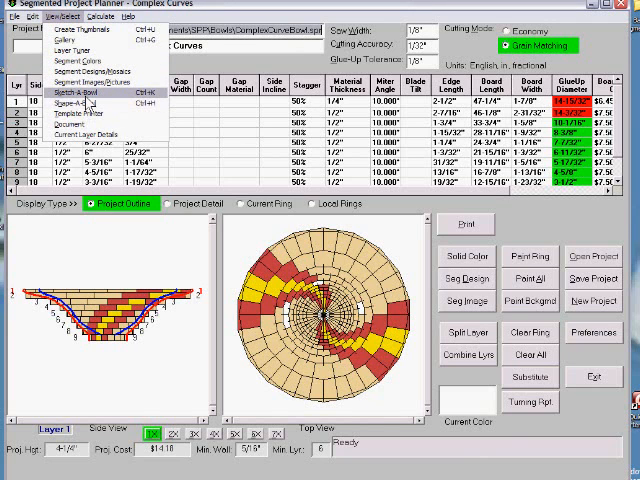
Launch Sketch-A-Bowl from the View/Select menu to load a starter bowl profile.
{"action": "left_click", "coordinate": [72, 92]}
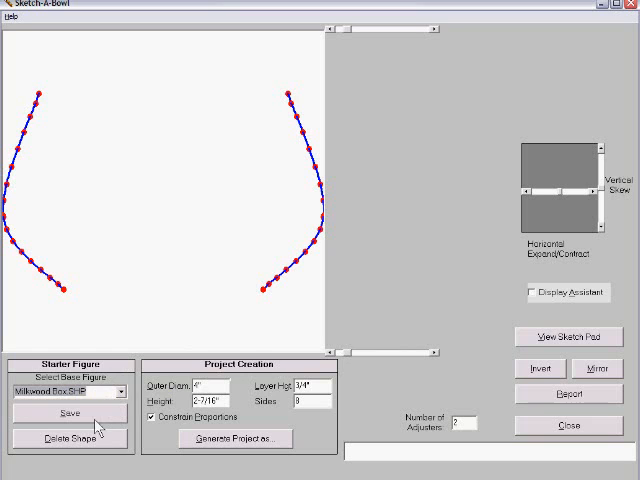
Preview several starter figures, including Snifter, and load RKV2.shp as the base profile.
{"action": "left_click", "coordinate": [115, 391]}
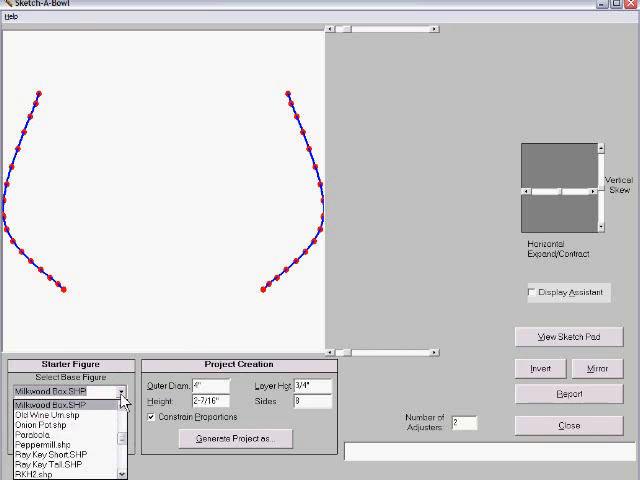
{"action": "left_click", "coordinate": [48, 412]}
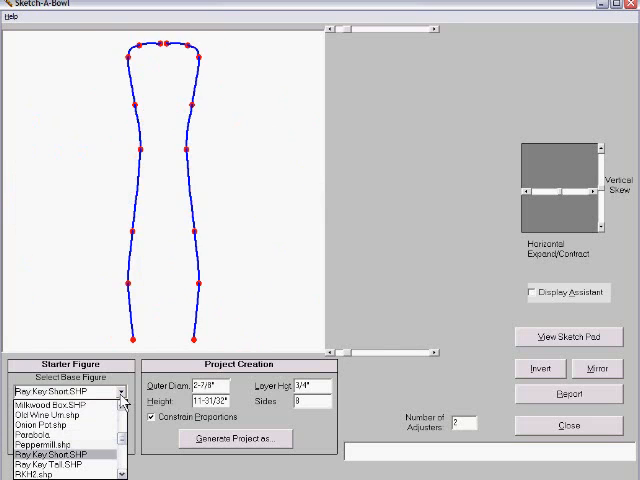
{"action": "left_click", "coordinate": [65, 464]}
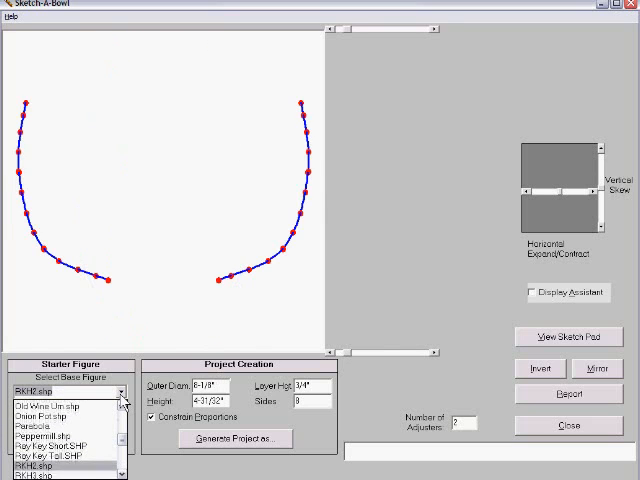
{"action": "left_click", "coordinate": [44, 474]}
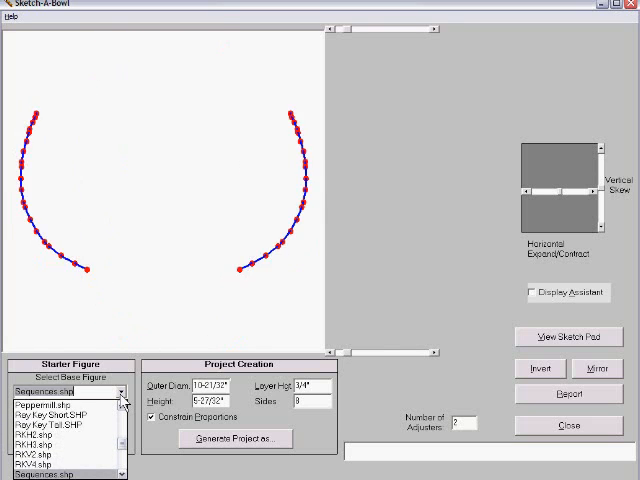
{"action": "left_click", "coordinate": [45, 475]}
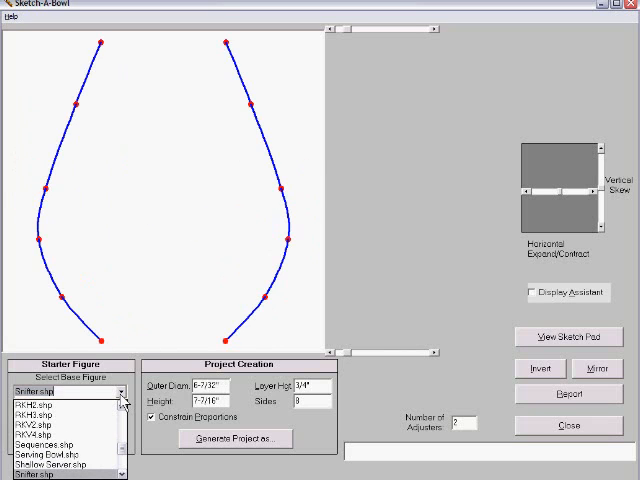
{"action": "scroll", "scroll_direction": "down", "scroll_amount": 3}
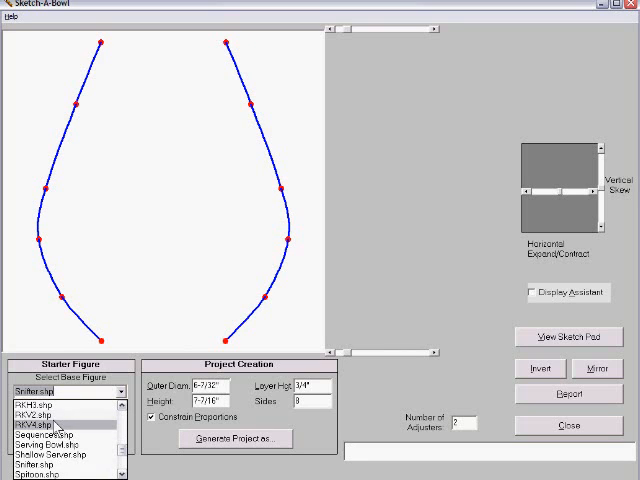
{"action": "left_click", "coordinate": [40, 398]}
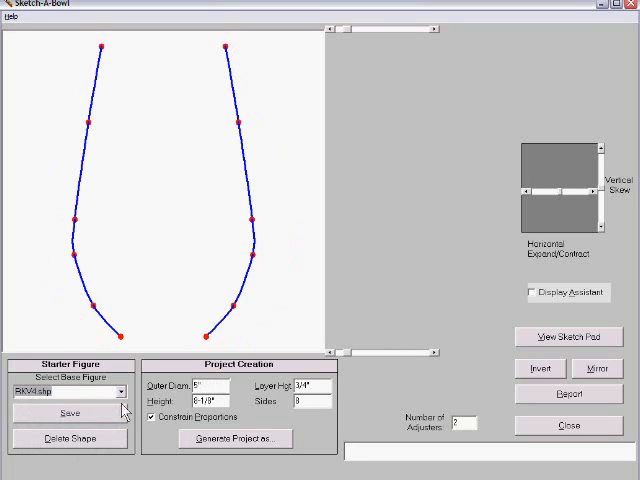
{"action": "left_click", "coordinate": [119, 391]}
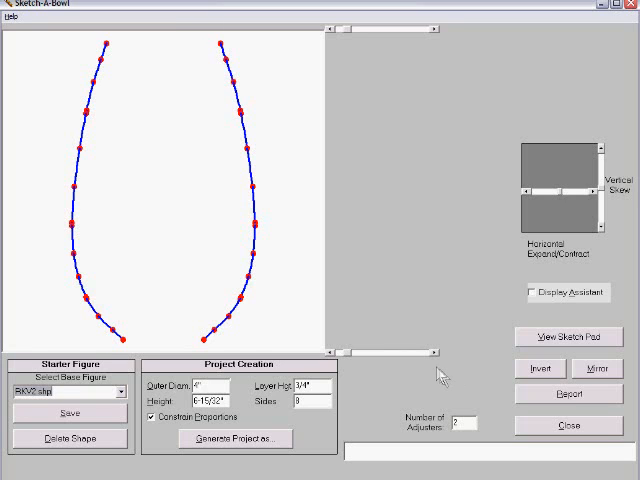
{"action": "mouse_move", "coordinate": [417, 18]}
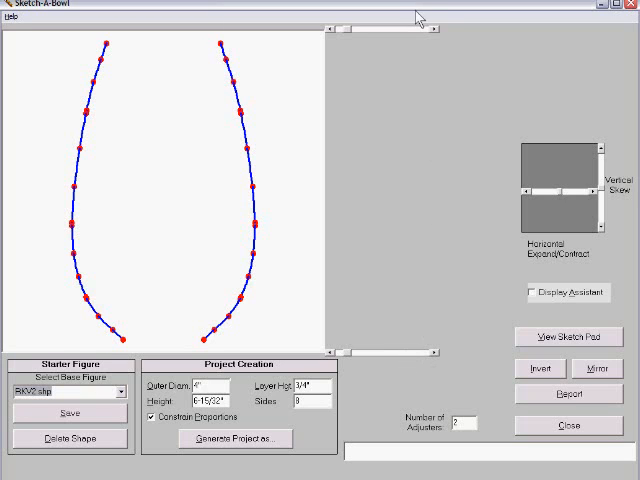
{"action": "mouse_move", "coordinate": [421, 55]}
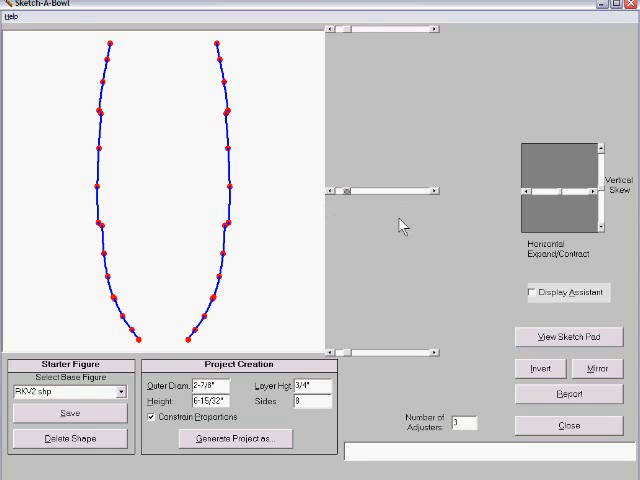
{"action": "mouse_move", "coordinate": [490, 257]}
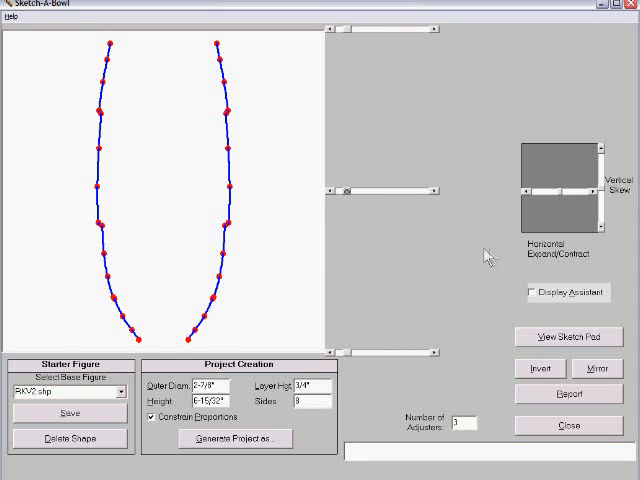
{"action": "mouse_move", "coordinate": [610, 285]}
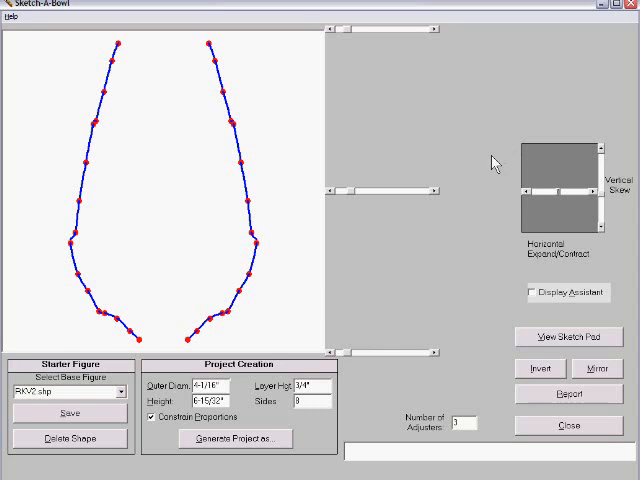
{"action": "mouse_move", "coordinate": [488, 160]}
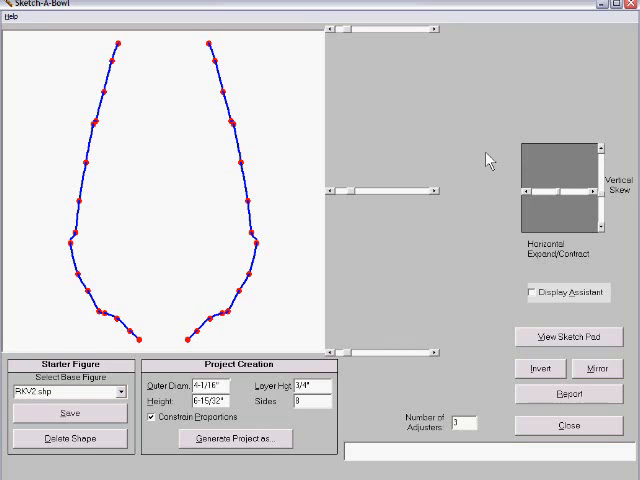
{"action": "mouse_move", "coordinate": [468, 270]}
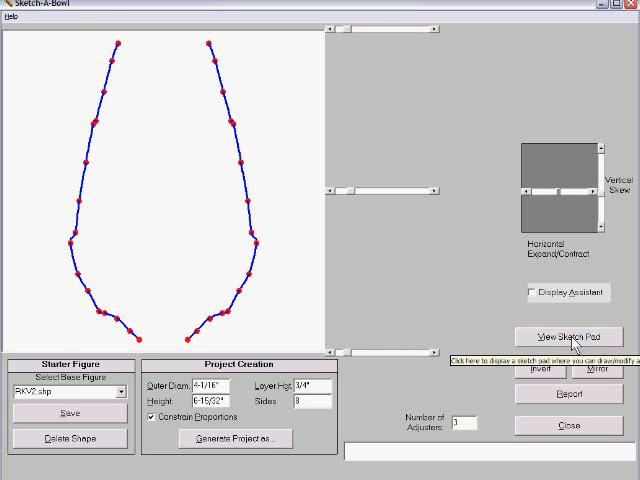
Remove points on the Sketch Pad and save the smoother 3-27/32" diameter vase profile.
{"action": "left_click", "coordinate": [567, 336]}
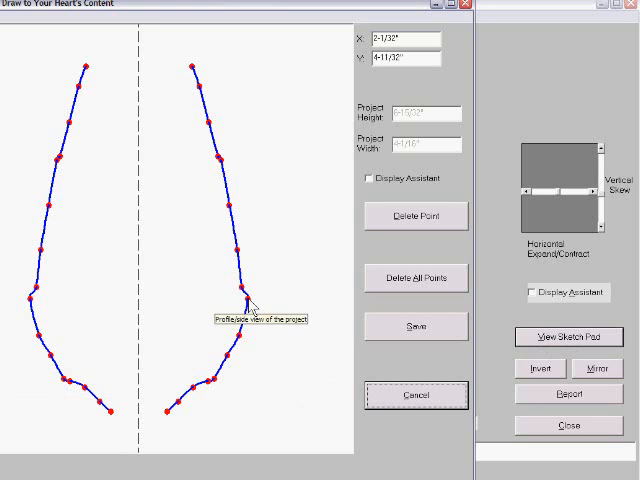
{"action": "left_click", "coordinate": [415, 217]}
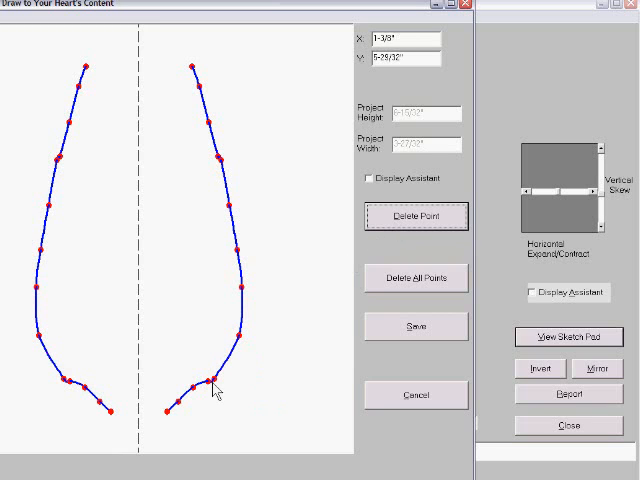
{"action": "left_click", "coordinate": [415, 216]}
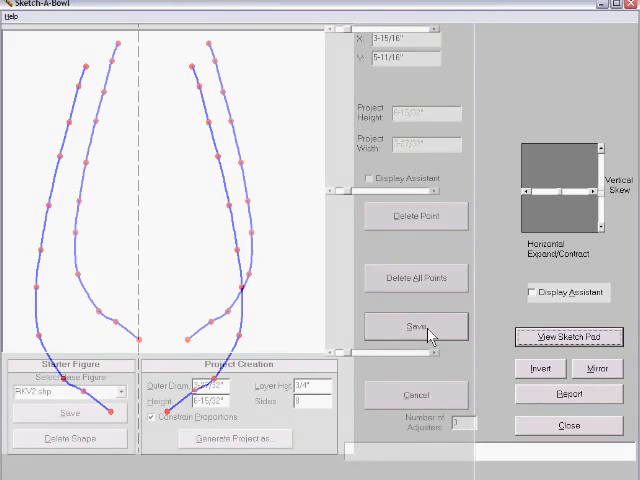
{"action": "left_click", "coordinate": [415, 326]}
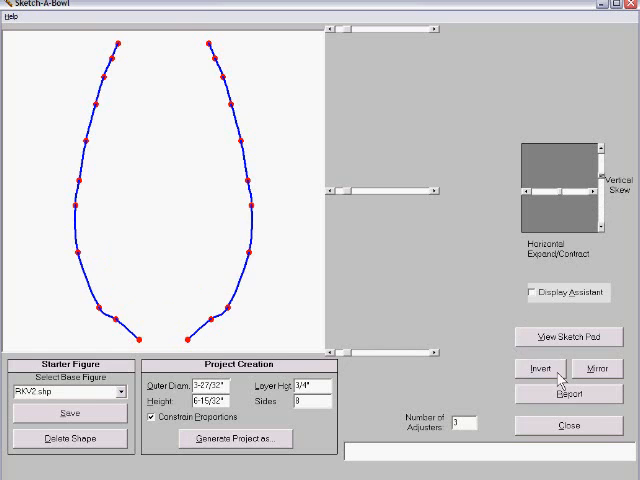
Invert the vase profile top to bottom.
{"action": "left_click", "coordinate": [540, 369]}
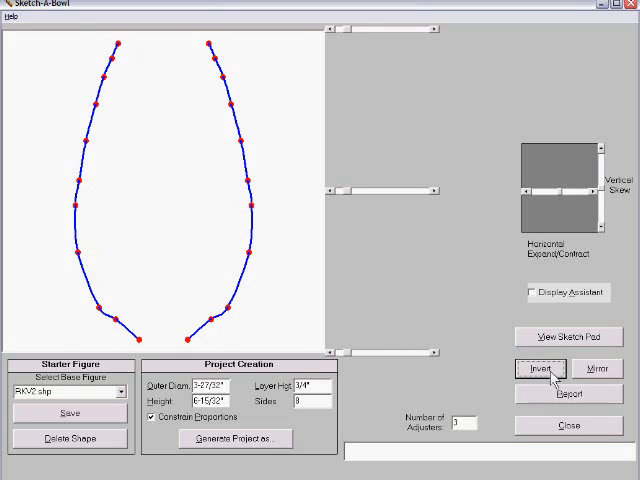
{"action": "mouse_move", "coordinate": [405, 391]}
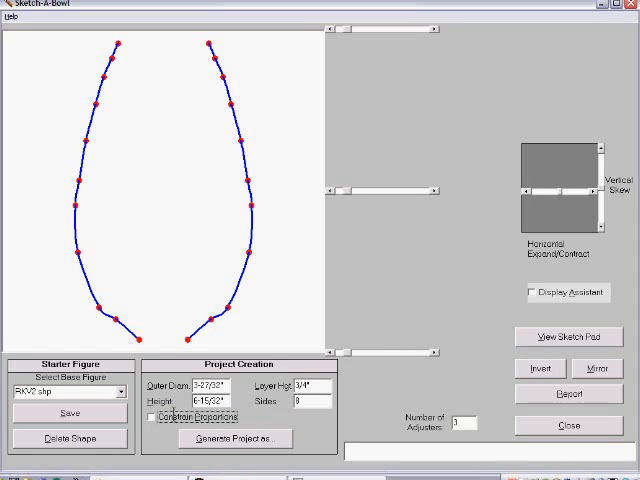
Lock proportions, set 16 sides, and start generating the project file 'new2'.
{"action": "left_click", "coordinate": [149, 417]}
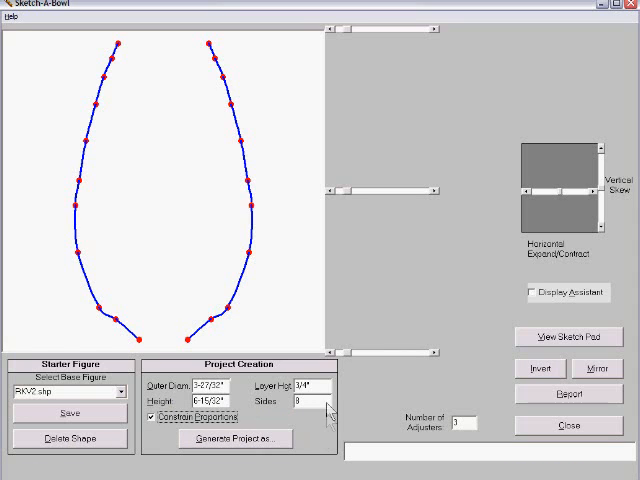
{"action": "mouse_move", "coordinate": [310, 385]}
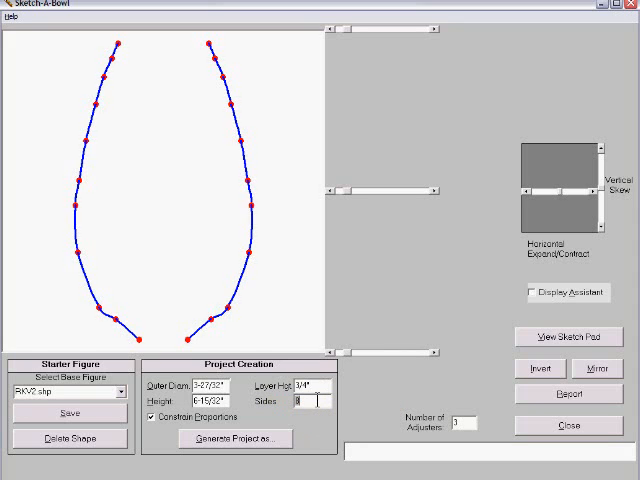
{"action": "type", "text": "16"}
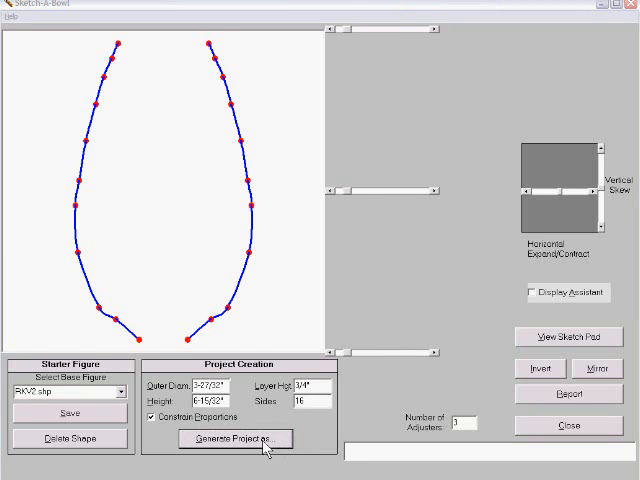
{"action": "left_click", "coordinate": [235, 438]}
{"action": "type", "text": "new2"}
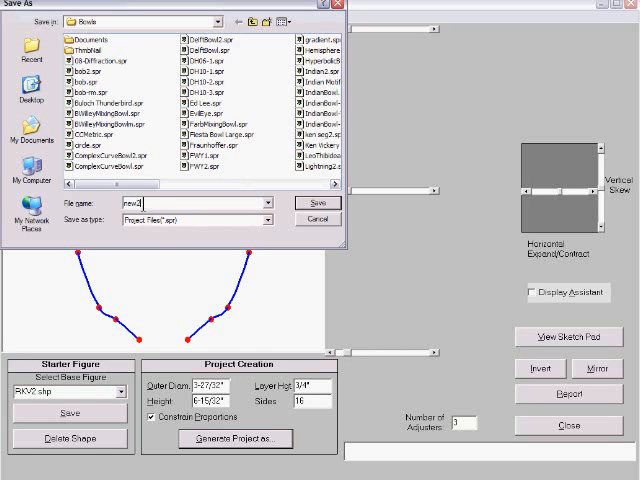
{"action": "left_click", "coordinate": [315, 203]}
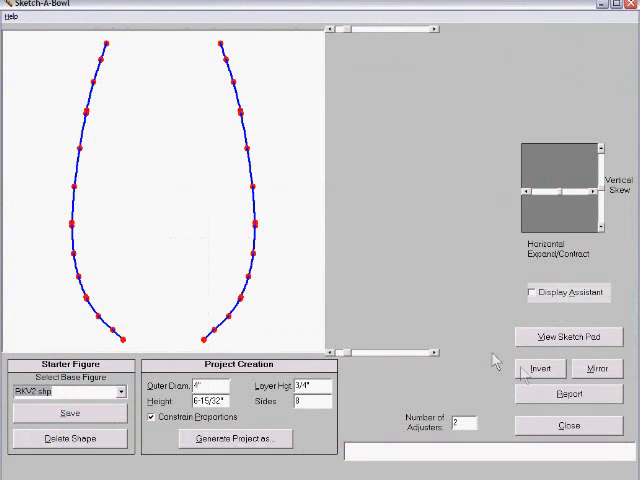
{"action": "mouse_move", "coordinate": [568, 393]}
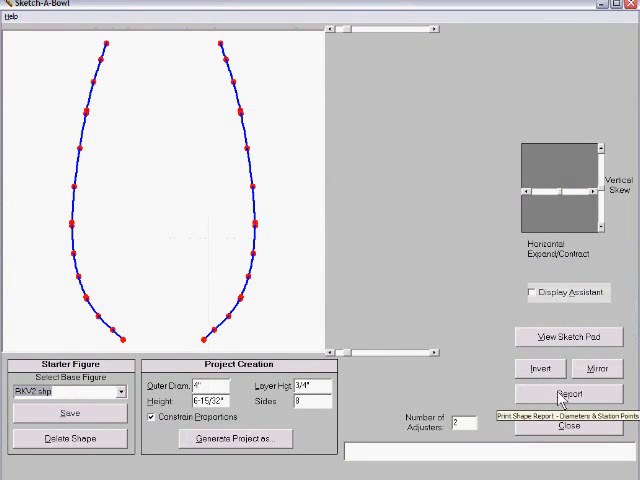
Print the shape report to Adobe PDF as SegCalc.pdf on the Desktop, replacing the old file.
{"action": "left_click", "coordinate": [568, 394]}
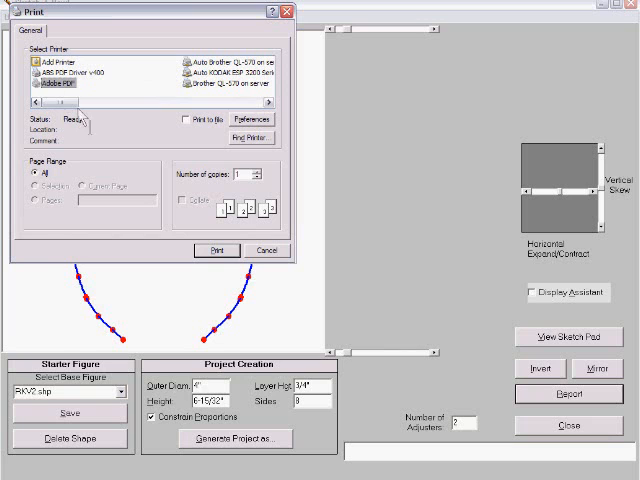
{"action": "left_click", "coordinate": [216, 250]}
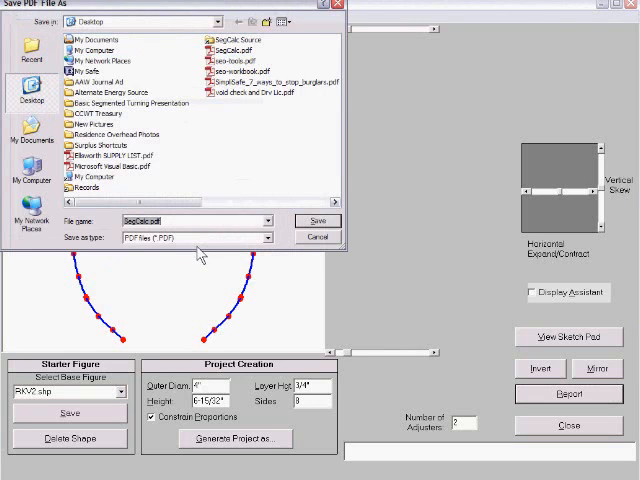
{"action": "left_click", "coordinate": [318, 221]}
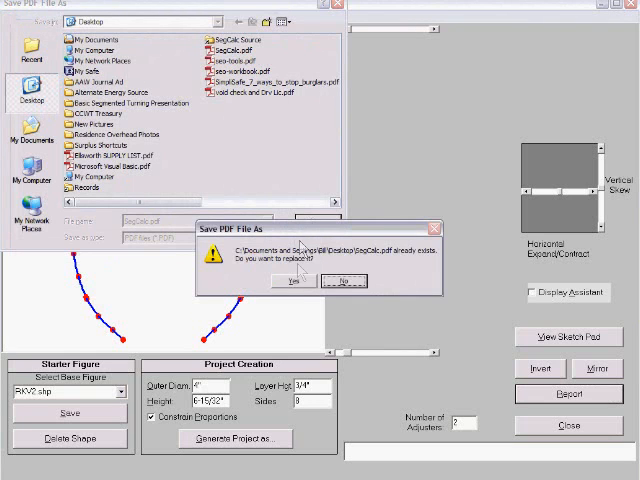
{"action": "left_click", "coordinate": [292, 280]}
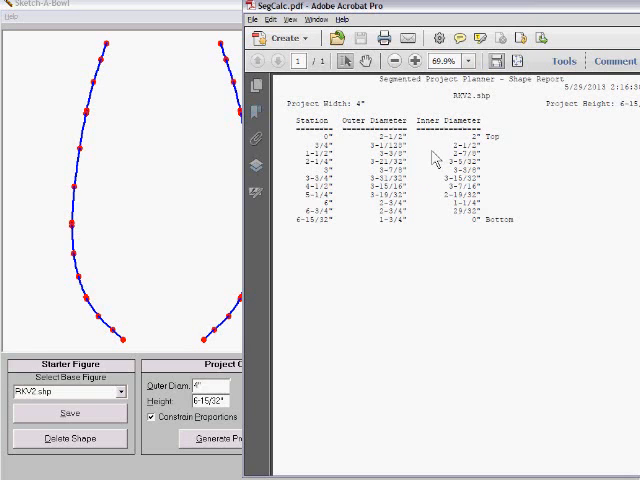
{"action": "mouse_move", "coordinate": [462, 162]}
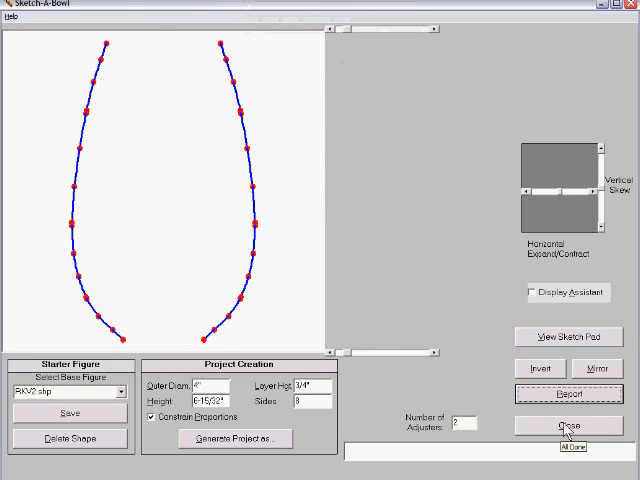
Close Sketch-A-Bowl to return to the 16-sided Complex Curves project.
{"action": "left_click", "coordinate": [237, 438]}
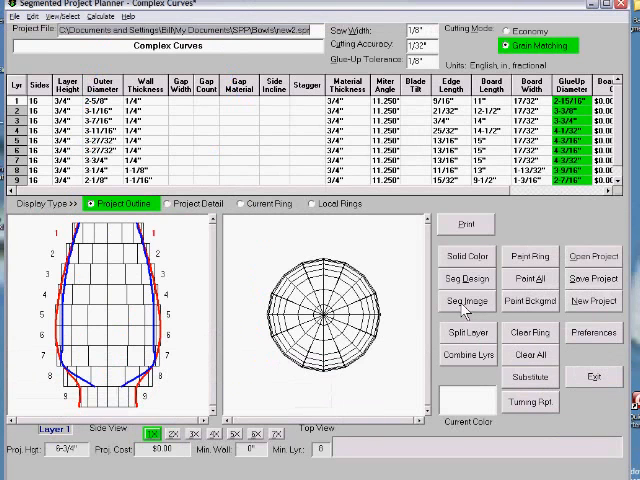